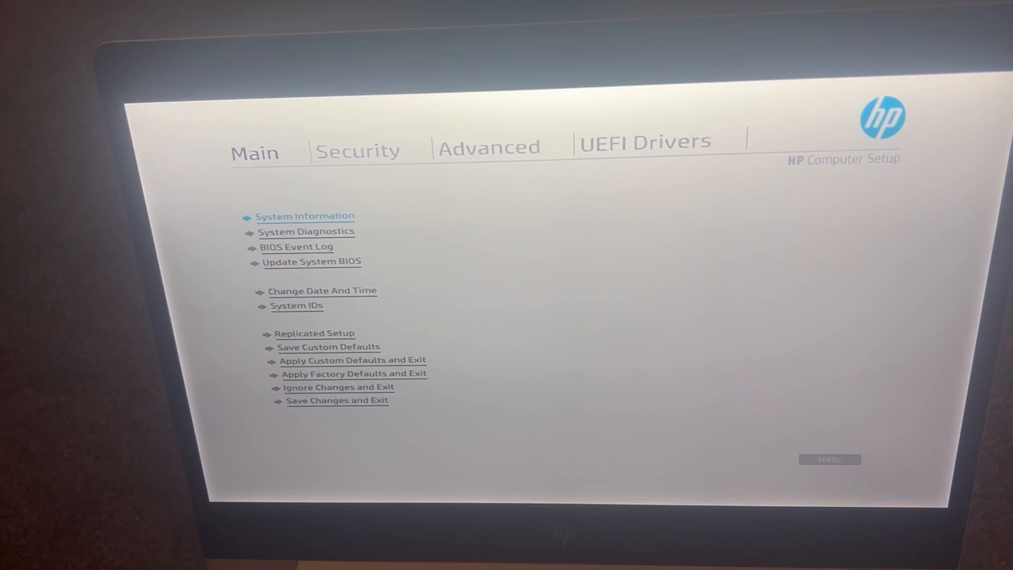
Browse the Main setup entries, viewing basic system information and stepping through the list.
{"action": "left_click", "coordinate": [305, 216]}
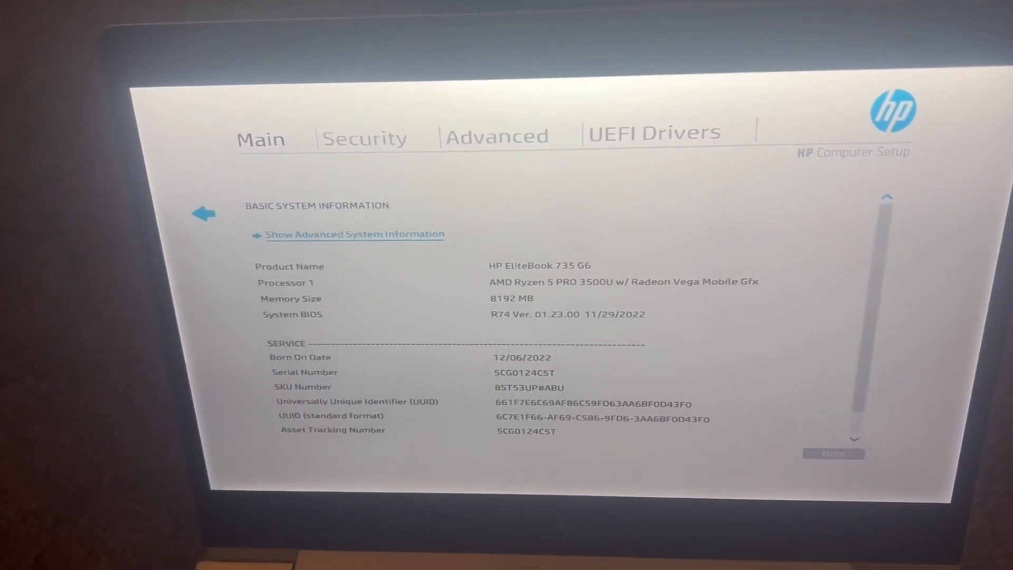
{"action": "left_click", "coordinate": [204, 213]}
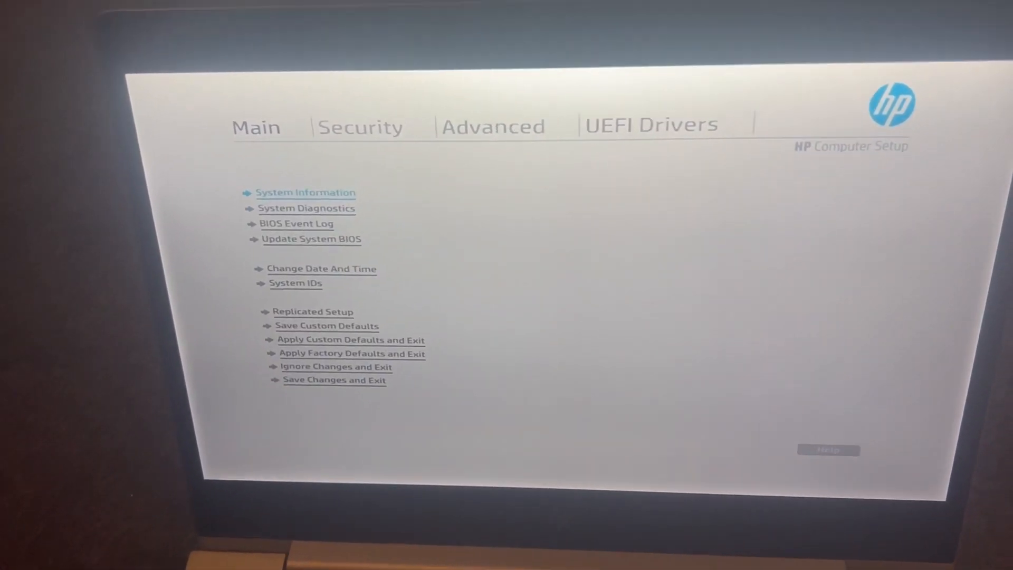
{"action": "key", "text": "Down"}
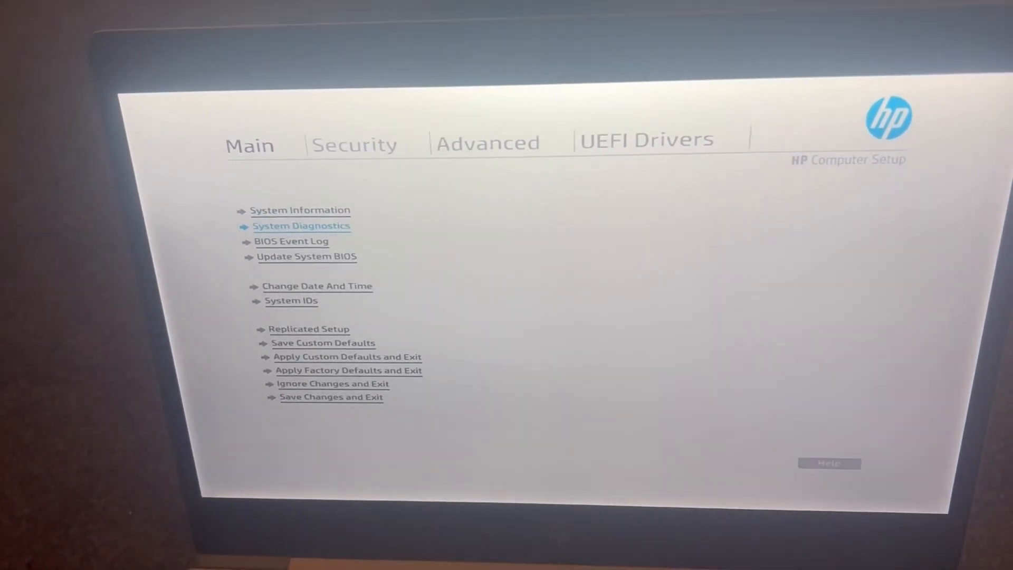
{"action": "left_click", "coordinate": [301, 226]}
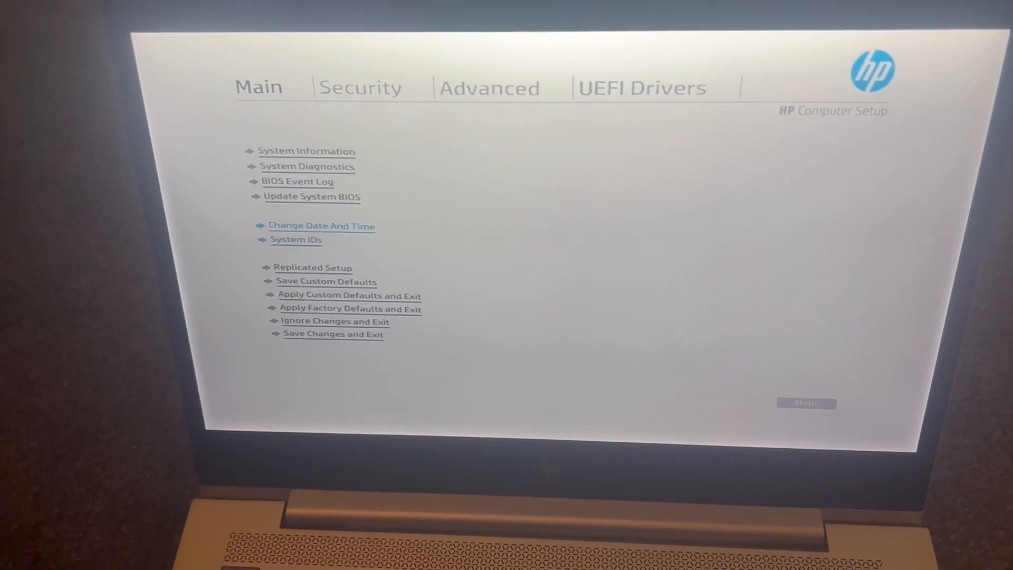
Pass through the Security and Advanced sections and land on UEFI Drivers with 3rd Party Option ROM Management.
{"action": "left_click", "coordinate": [361, 88]}
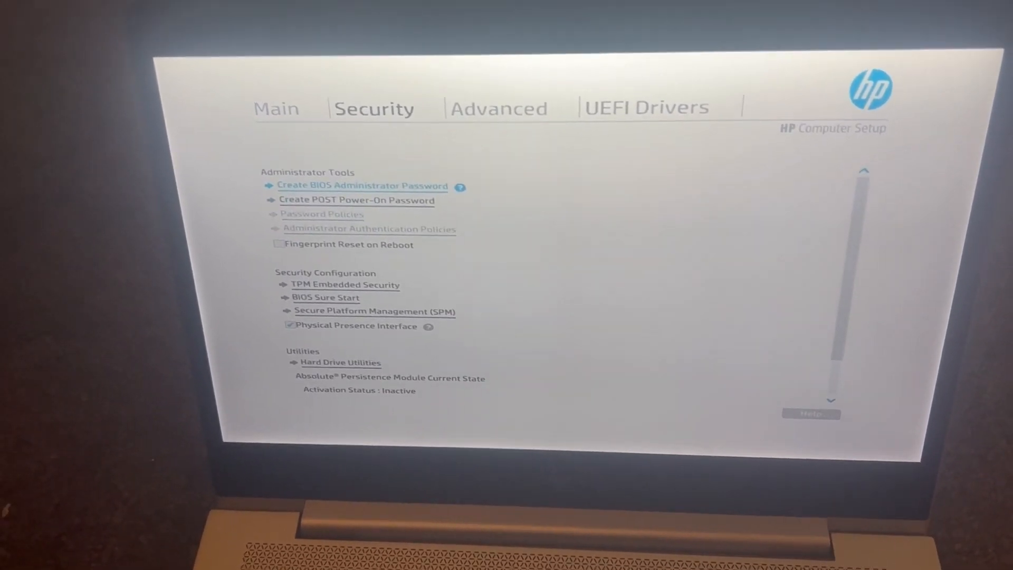
{"action": "left_click", "coordinate": [497, 108]}
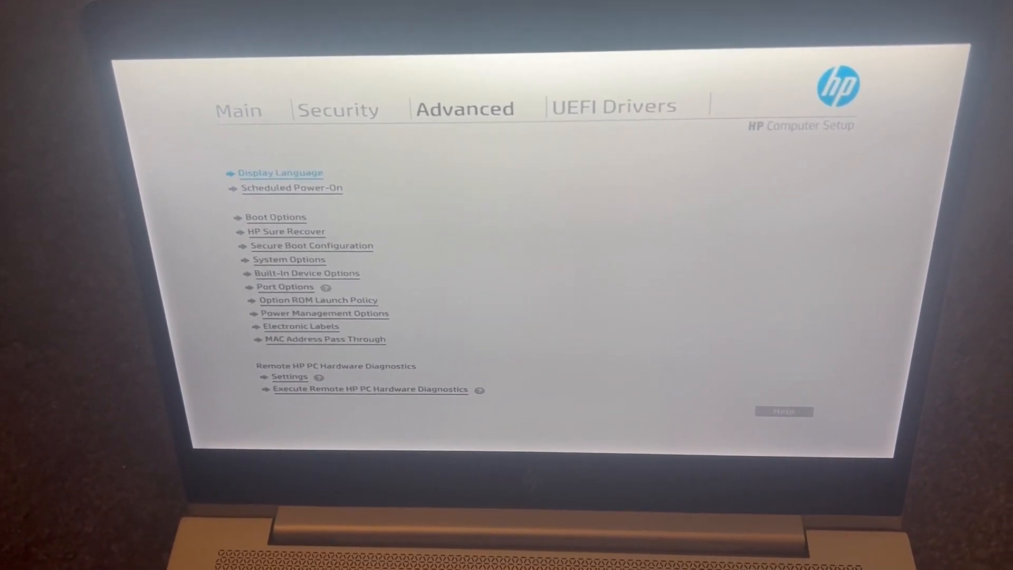
{"action": "left_click", "coordinate": [612, 106]}
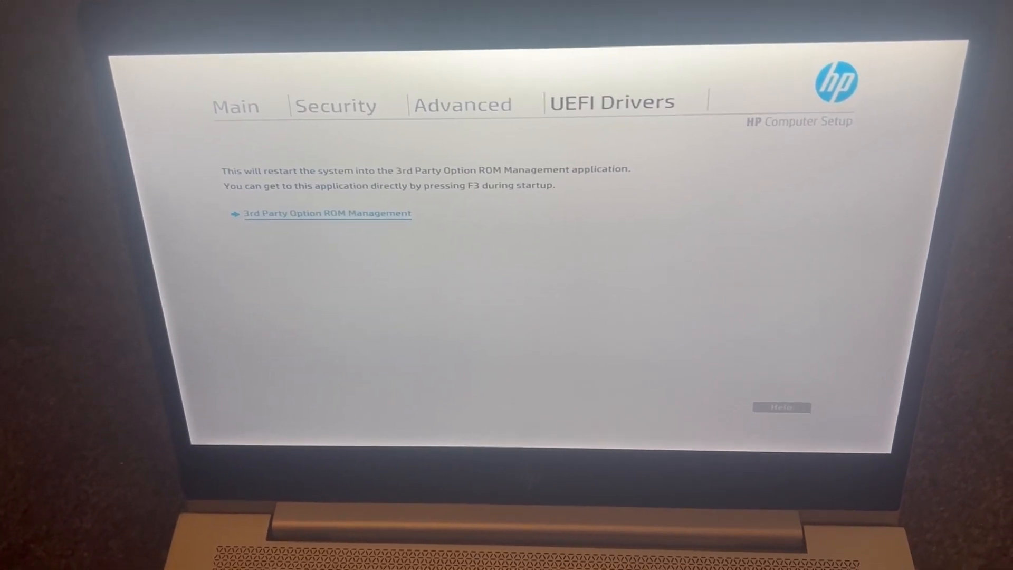